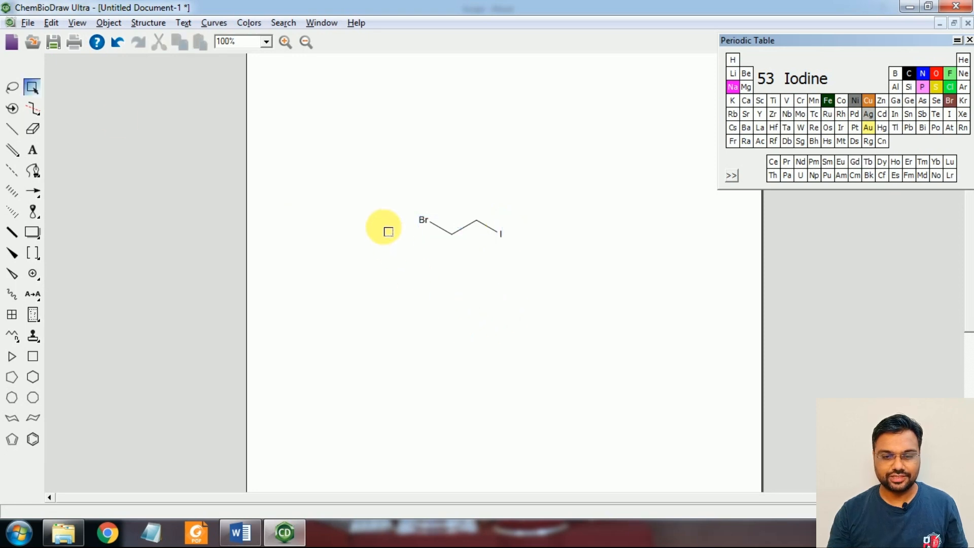
Select the Br–C–C–I chain and show it in the ChemBio3D HotLink preview window
{"action": "left_click_drag", "start_coordinate": [385, 230], "coordinate": [584, 261]}
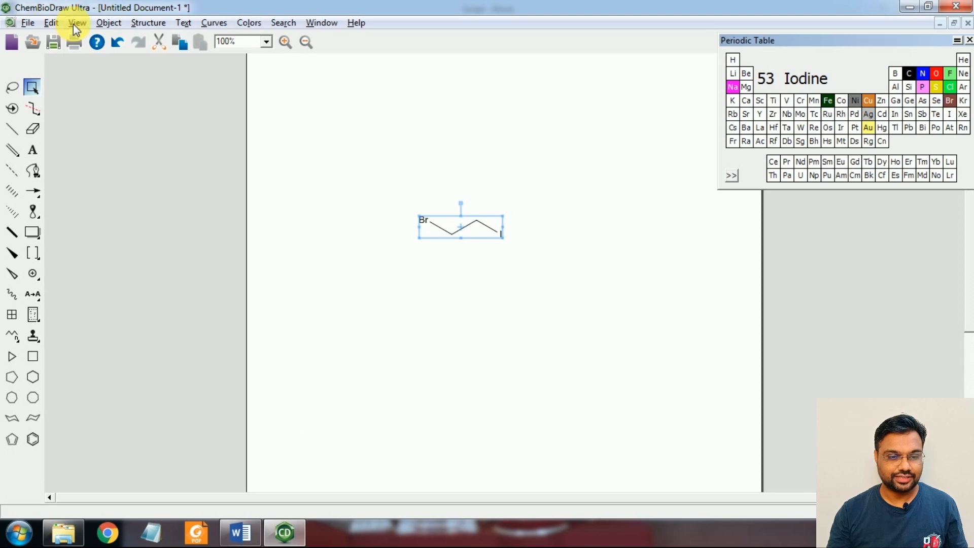
{"action": "left_click", "coordinate": [76, 22]}
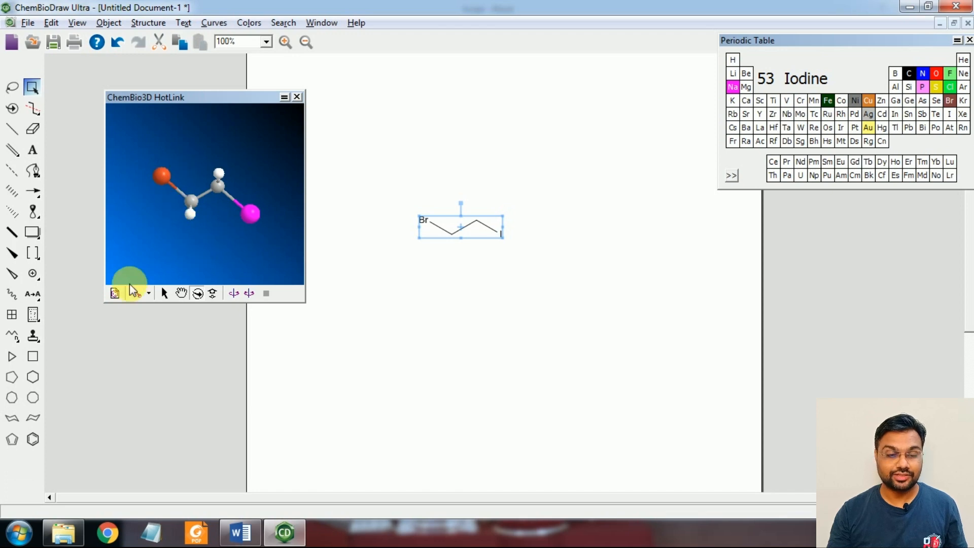
{"action": "mouse_move", "coordinate": [114, 294]}
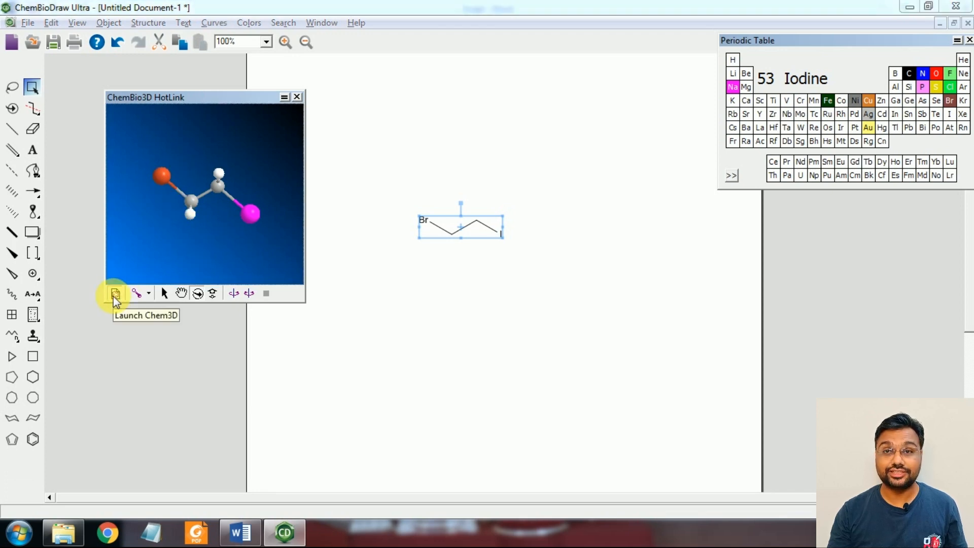
{"action": "mouse_move", "coordinate": [497, 157]}
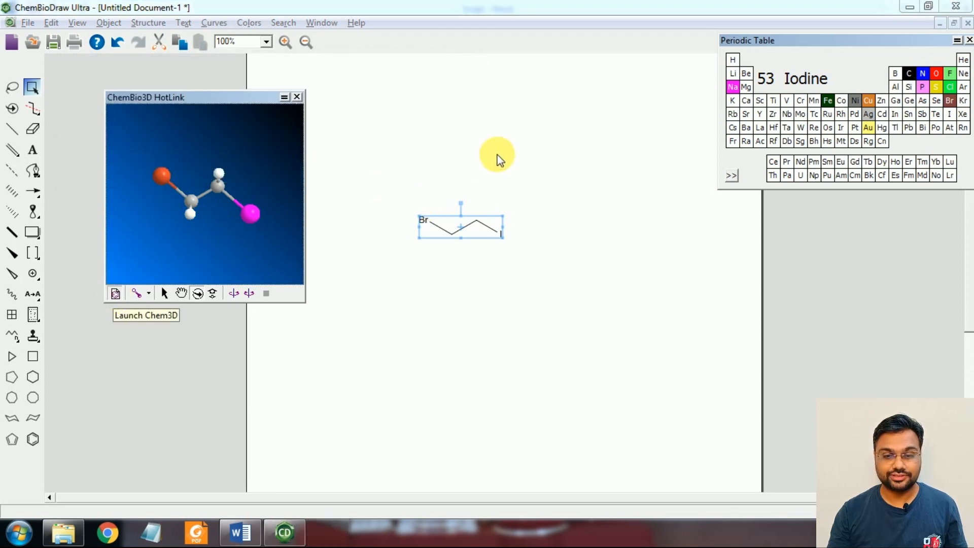
Launch the model in ChemBio3D Ultra and display element symbols on every atom
{"action": "left_click", "coordinate": [146, 315]}
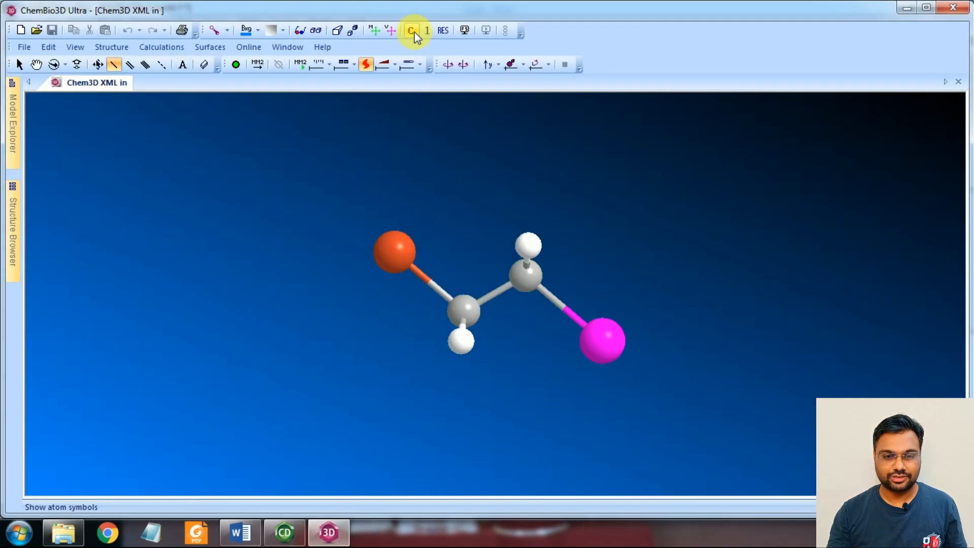
{"action": "left_click", "coordinate": [413, 30]}
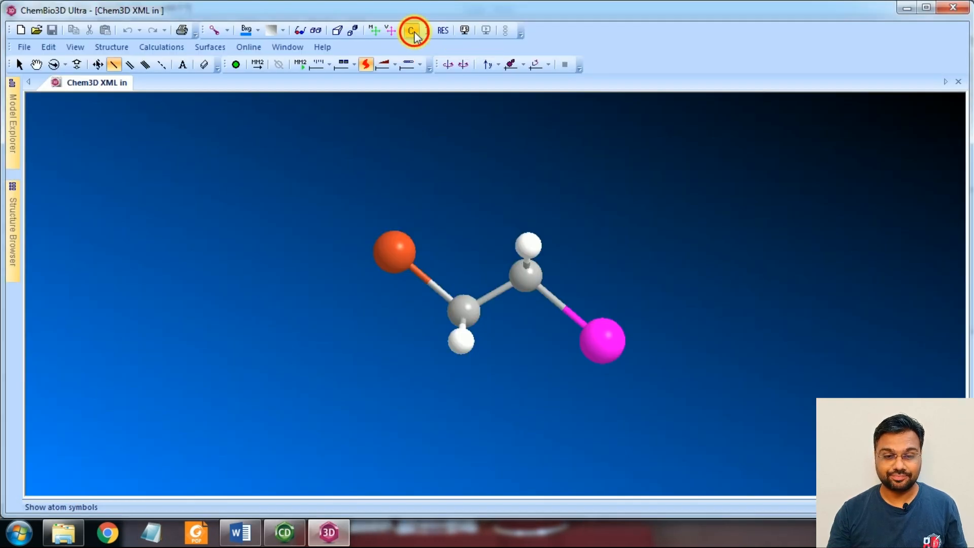
{"action": "left_click", "coordinate": [411, 30]}
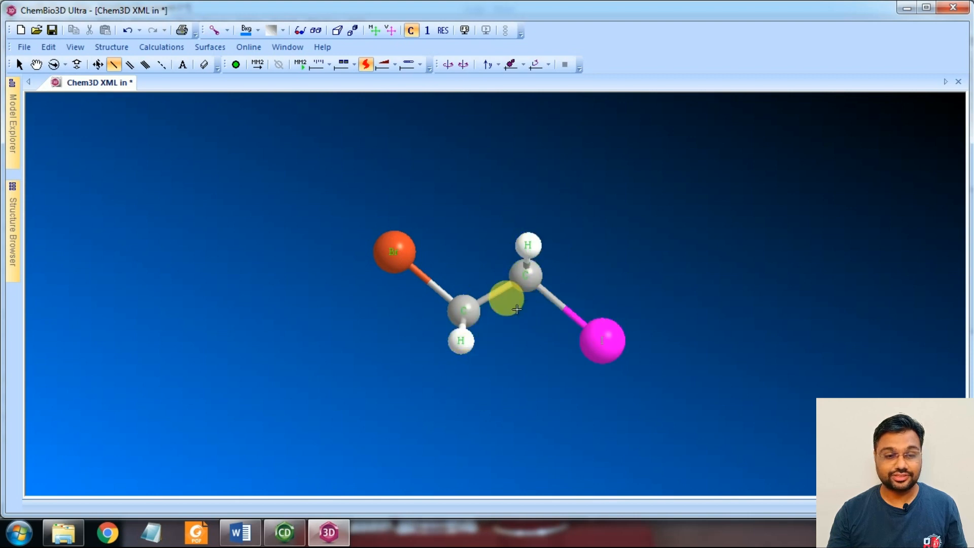
Rotate the model freely into an orientation that reveals all hydrogens
{"action": "left_click", "coordinate": [52, 65]}
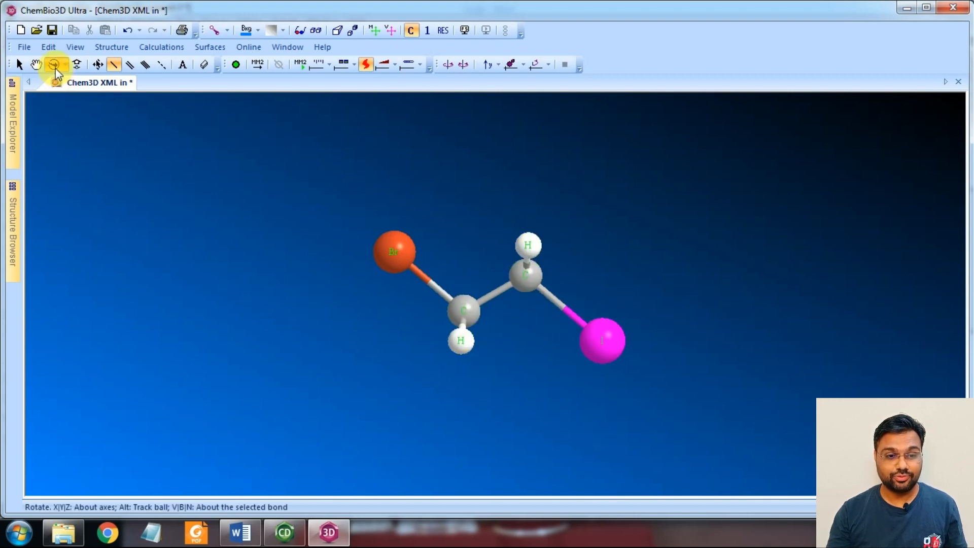
{"action": "left_click_drag", "start_coordinate": [528, 273], "coordinate": [584, 310]}
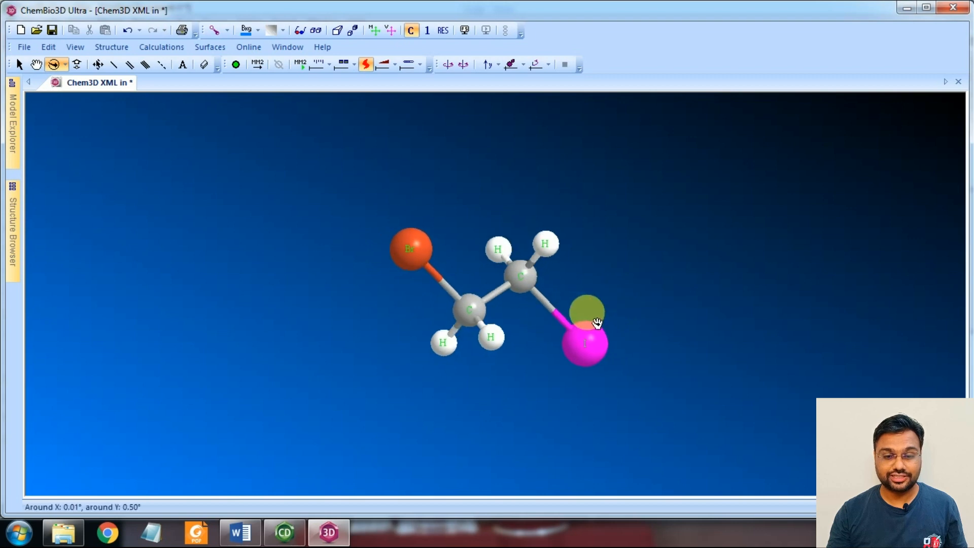
{"action": "left_click_drag", "start_coordinate": [593, 320], "coordinate": [526, 305]}
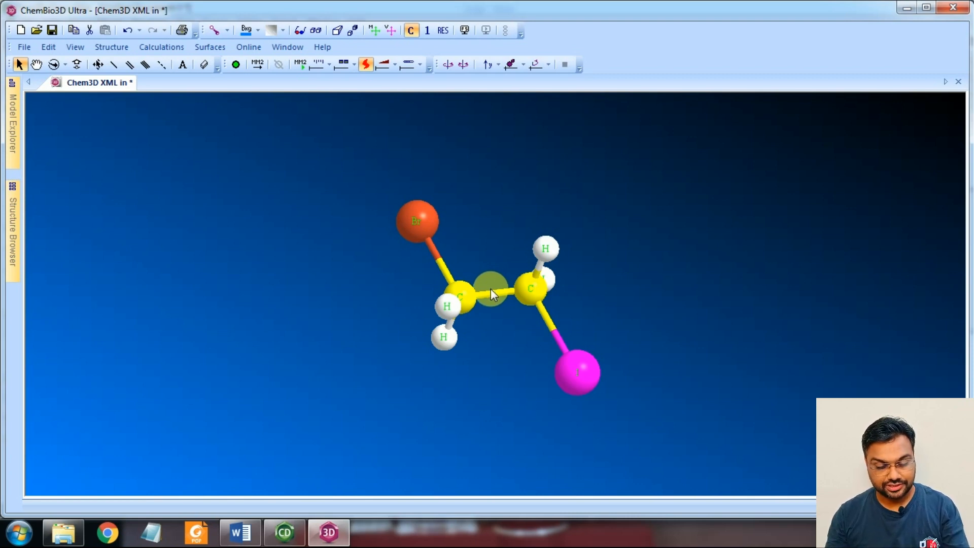
Rotate the bromine end about the C–C bond until bromine sits up beside iodine
{"action": "left_click", "coordinate": [50, 63]}
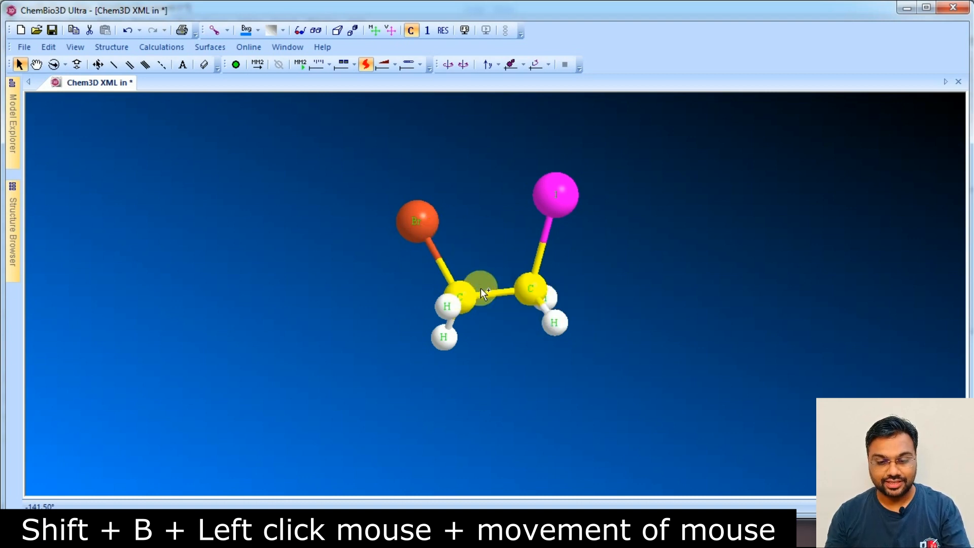
{"action": "mouse_move", "coordinate": [461, 287]}
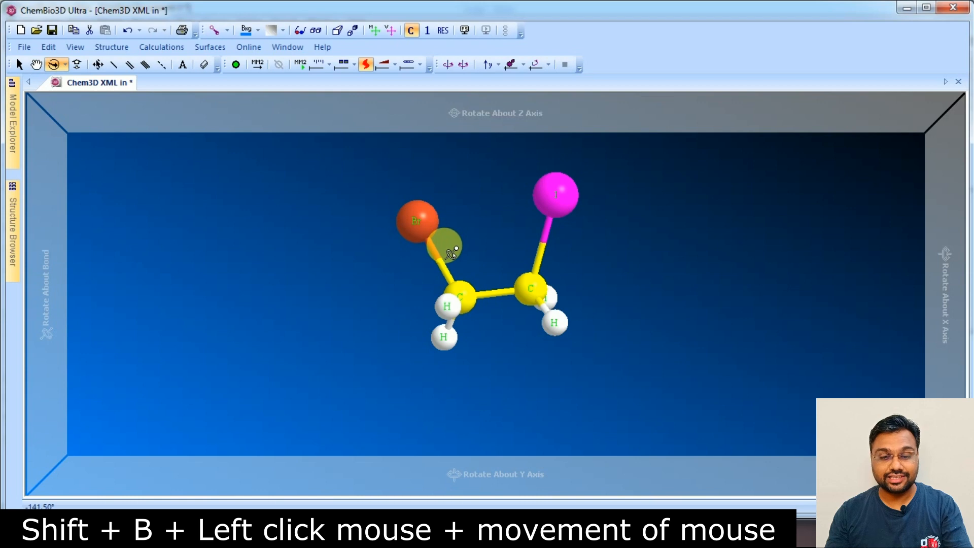
{"action": "left_click_drag", "start_coordinate": [448, 251], "coordinate": [450, 286]}
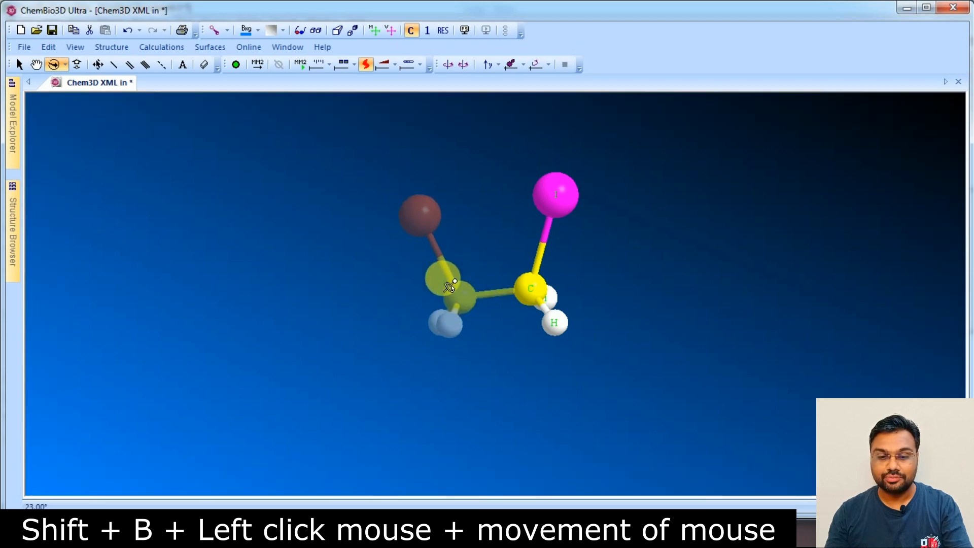
{"action": "left_click_drag", "start_coordinate": [451, 286], "coordinate": [457, 348]}
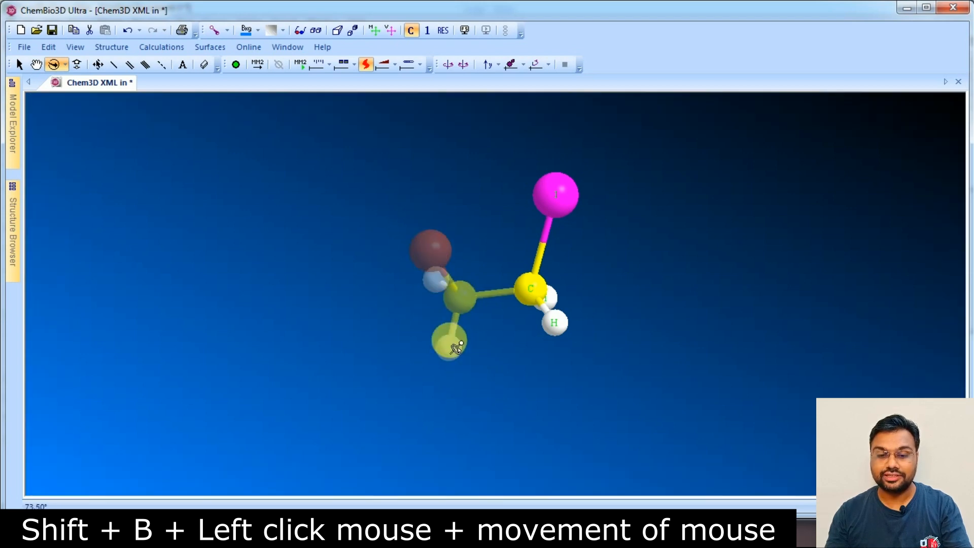
{"action": "left_click_drag", "start_coordinate": [447, 345], "coordinate": [349, 170]}
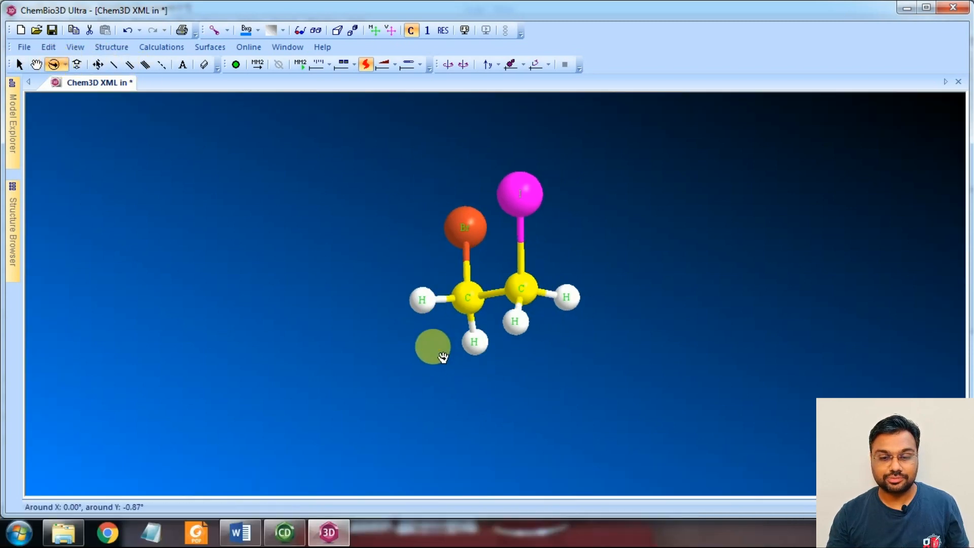
Orbit to look straight down the C–C bond, then return to a side view
{"action": "left_click_drag", "start_coordinate": [444, 356], "coordinate": [370, 369]}
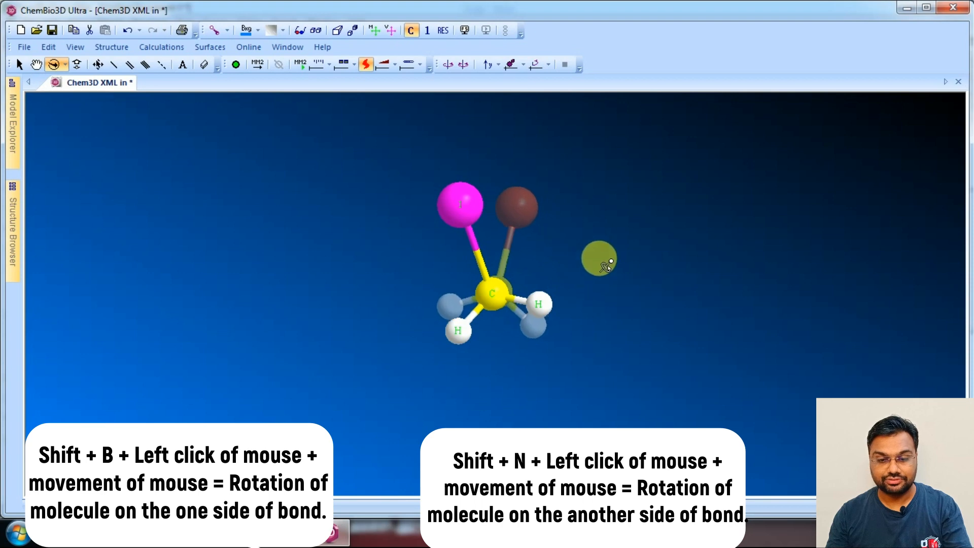
{"action": "left_click_drag", "start_coordinate": [598, 258], "coordinate": [559, 326]}
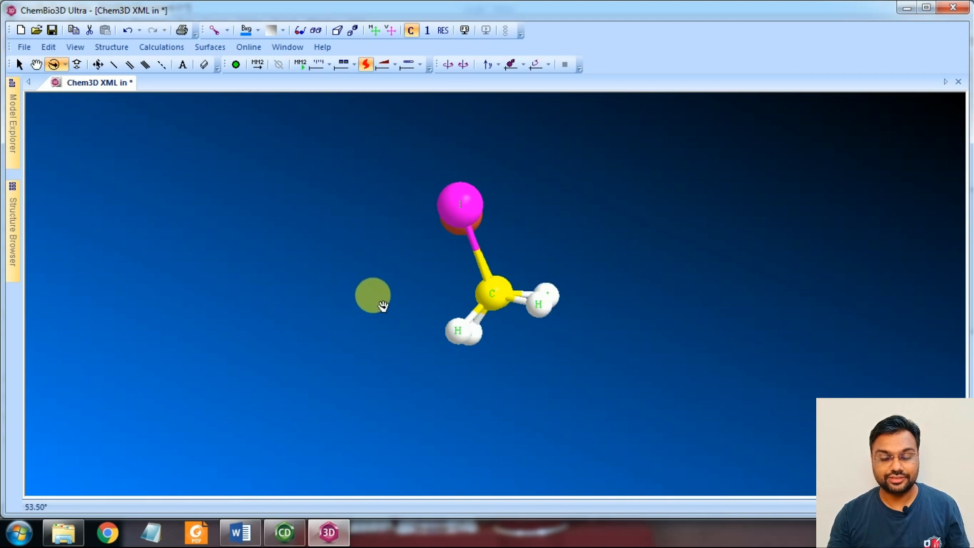
{"action": "left_click_drag", "start_coordinate": [372, 304], "coordinate": [450, 335]}
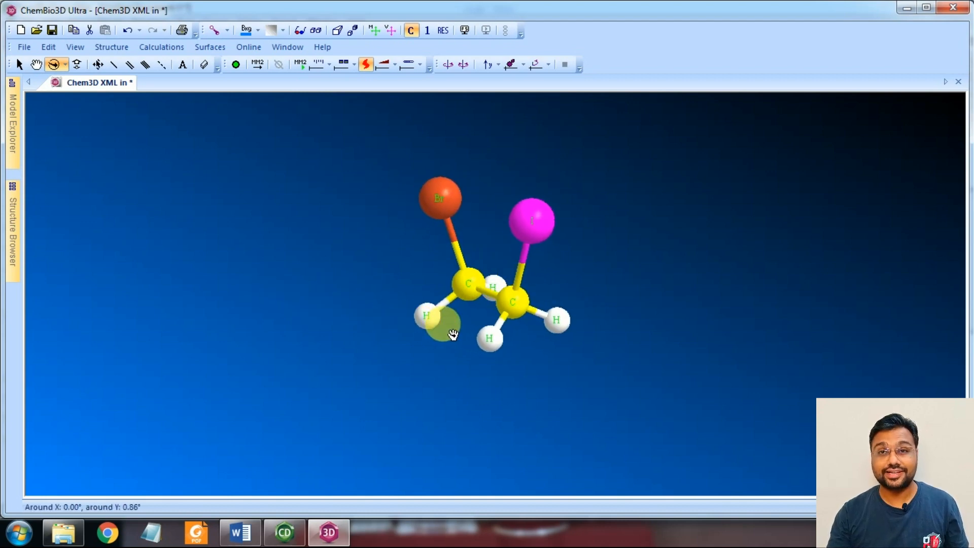